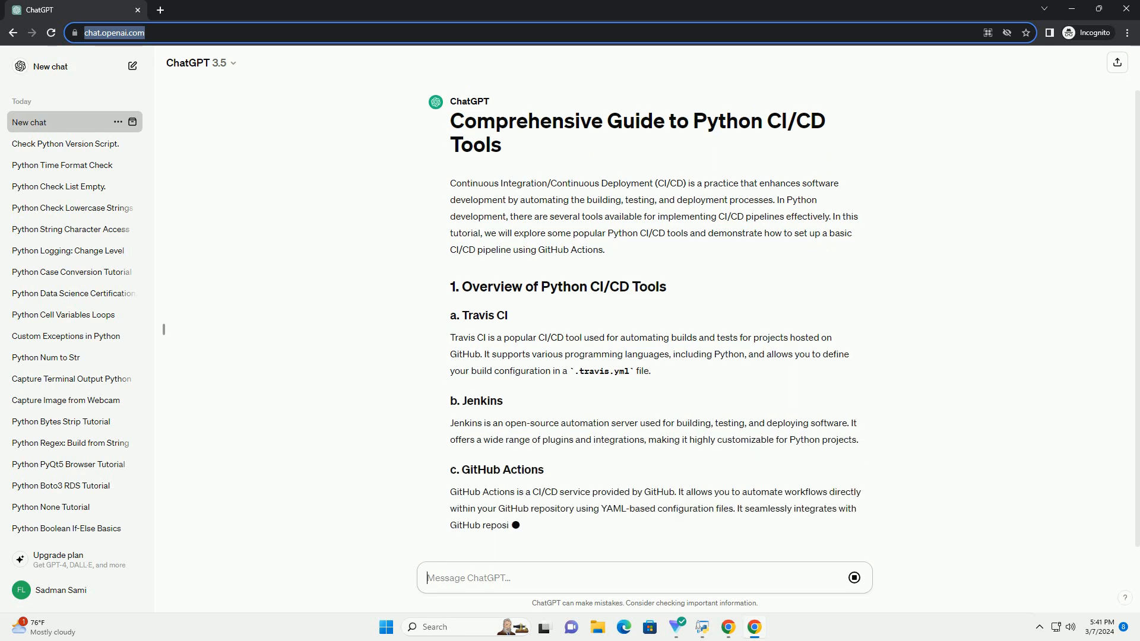
scroll(down, 3)
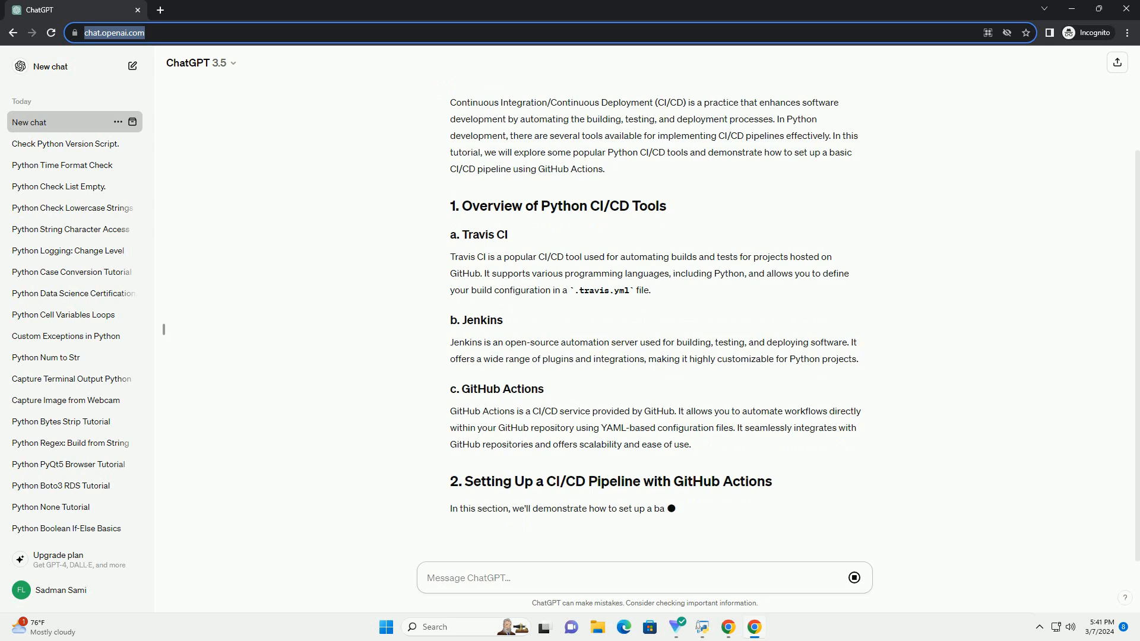
scroll(down, 3)
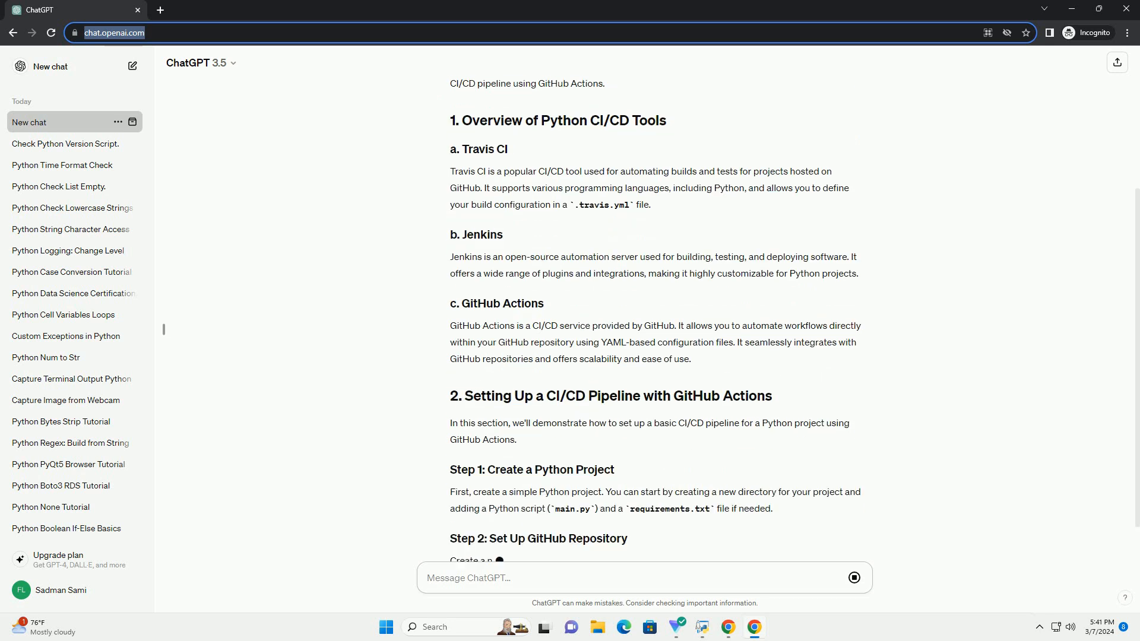
scroll(down, 3)
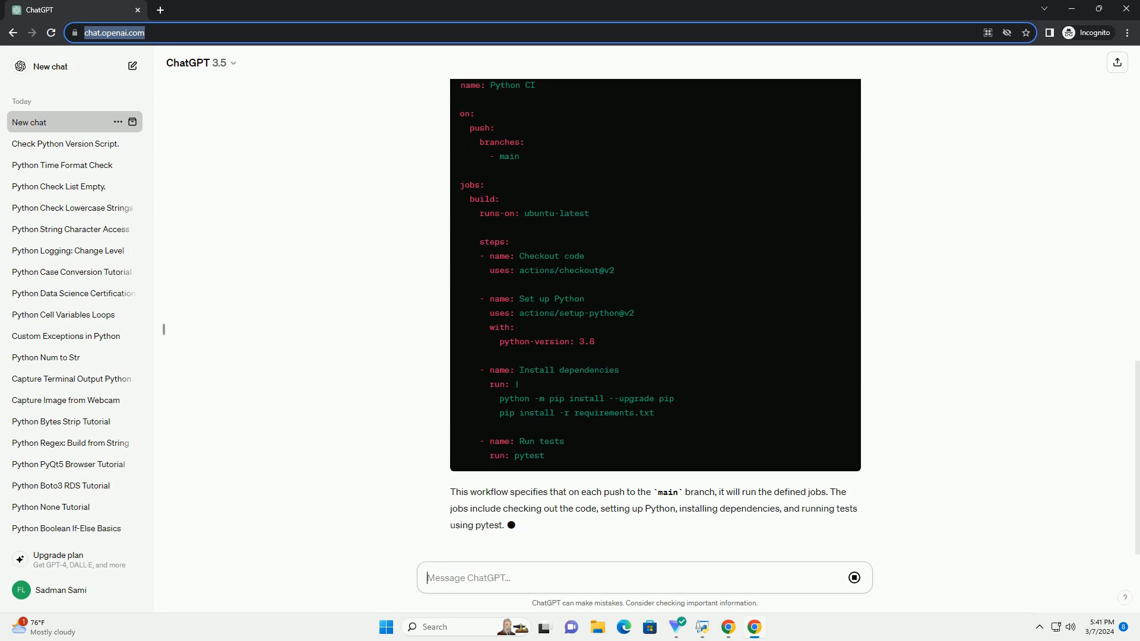
scroll(down, 3)
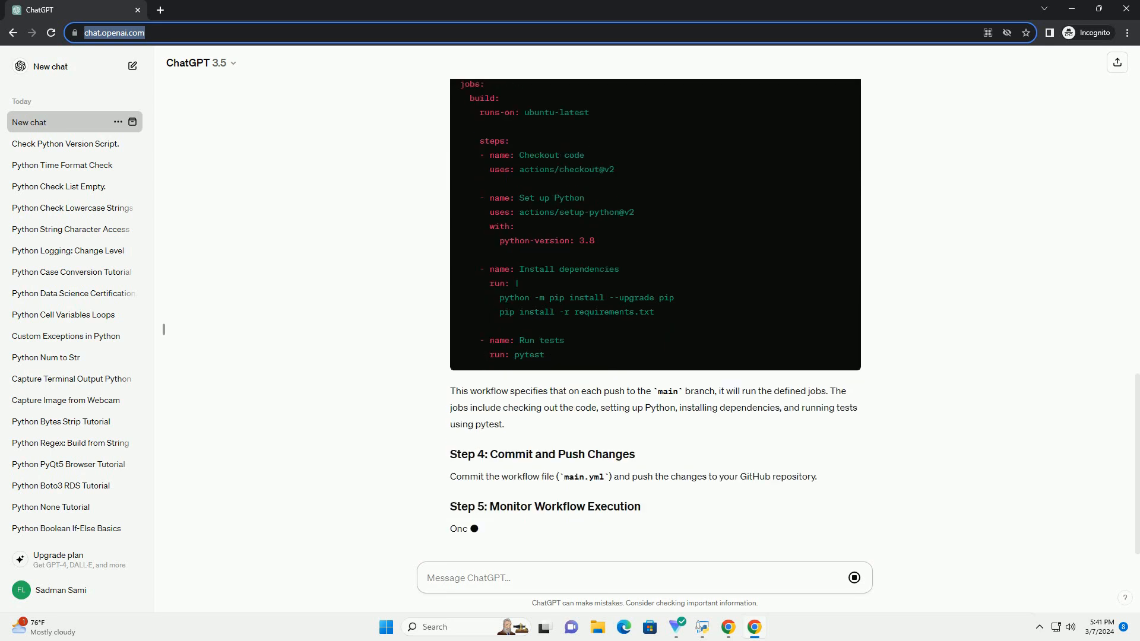